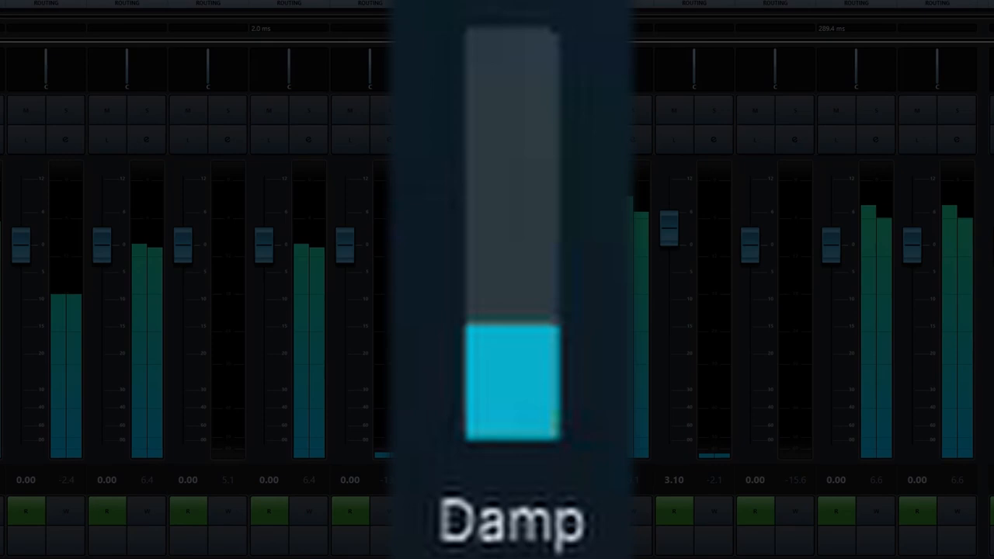
Switch the Finisher effect from Stutter Destruction to Woodstock, keeping the Stomp Box on Warp Delay.
{"action": "left_click_drag", "start_coordinate": [513, 381], "coordinate": [513, 427]}
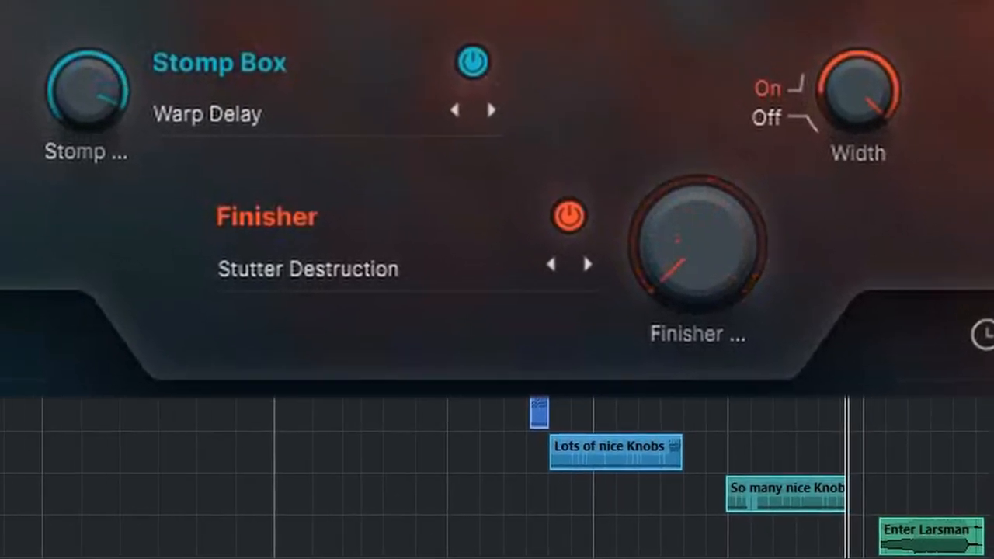
{"action": "left_click", "coordinate": [587, 264]}
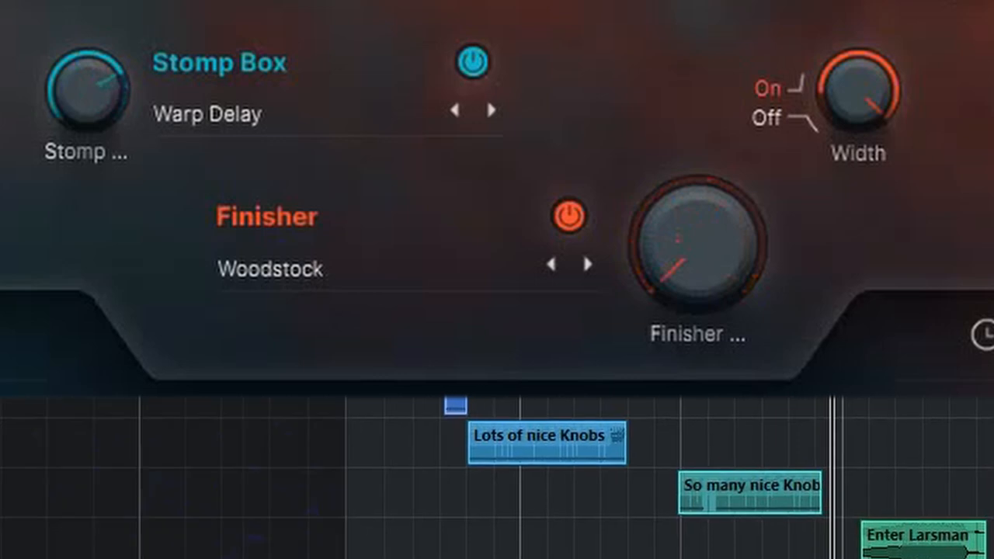